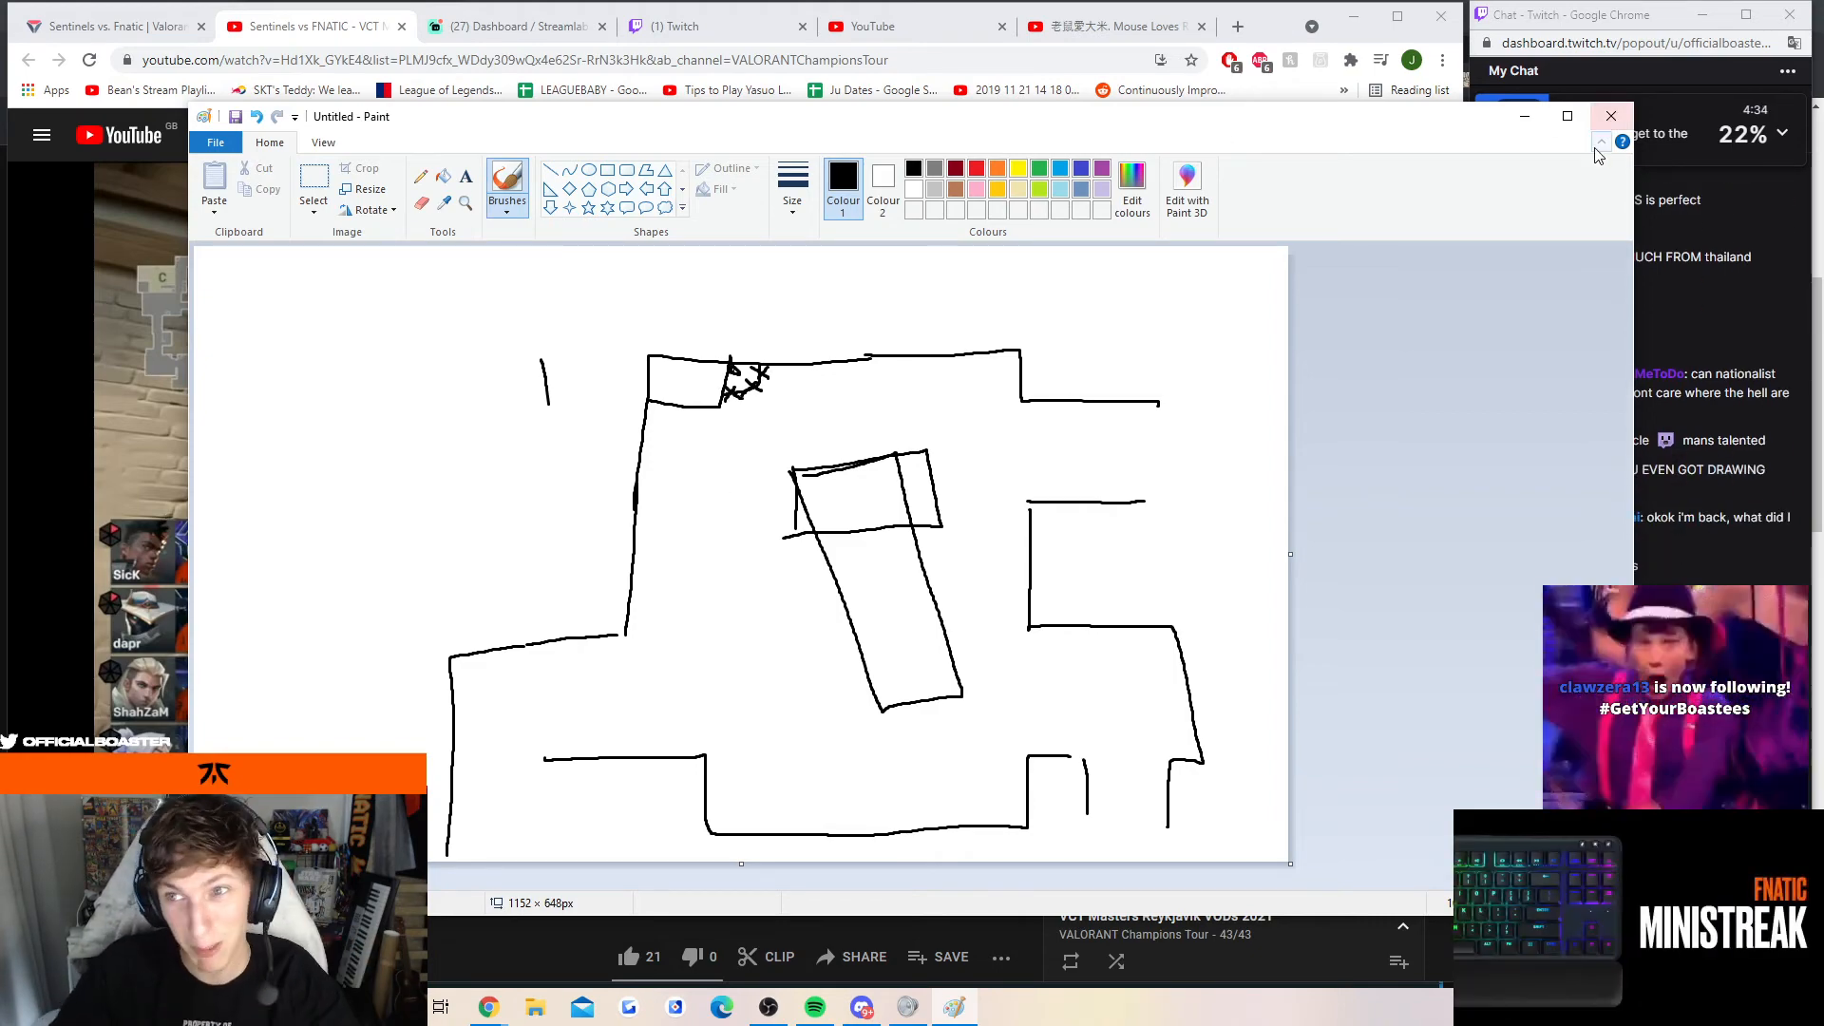
Step: Close the Paint window holding the black line map sketch, revealing the YouTube match video
left_click(1610, 115)
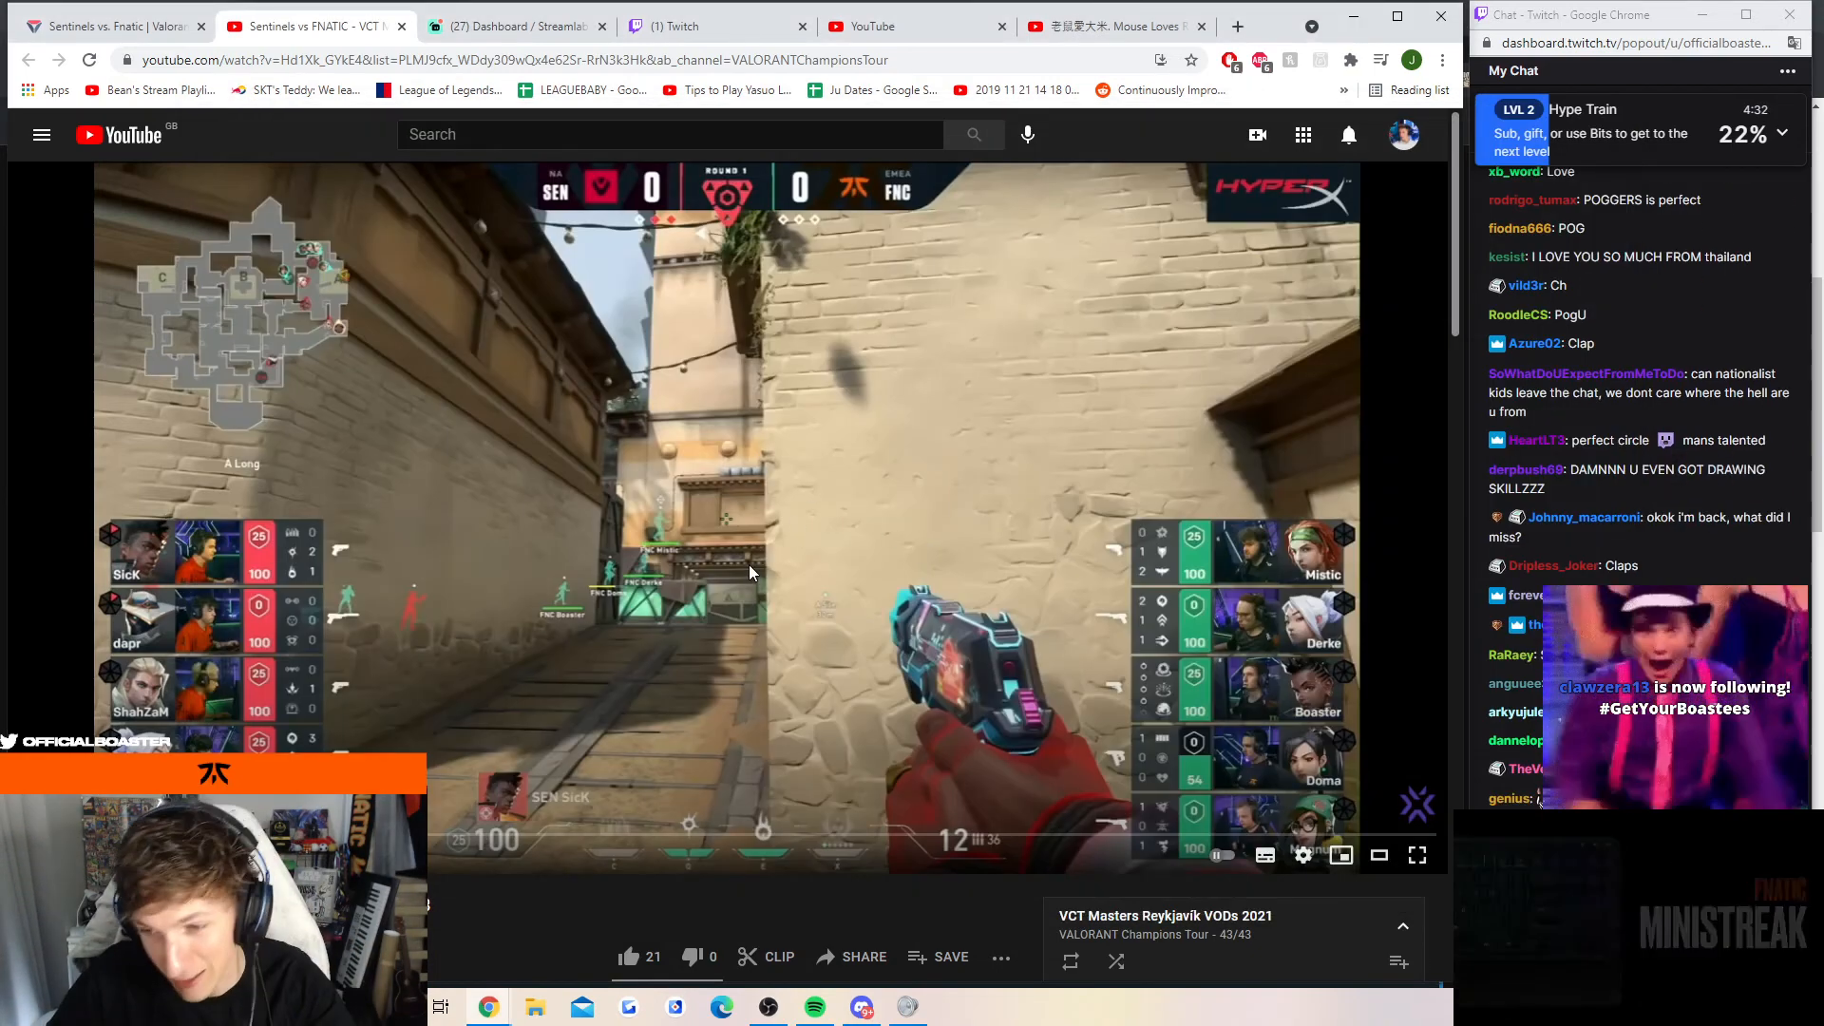